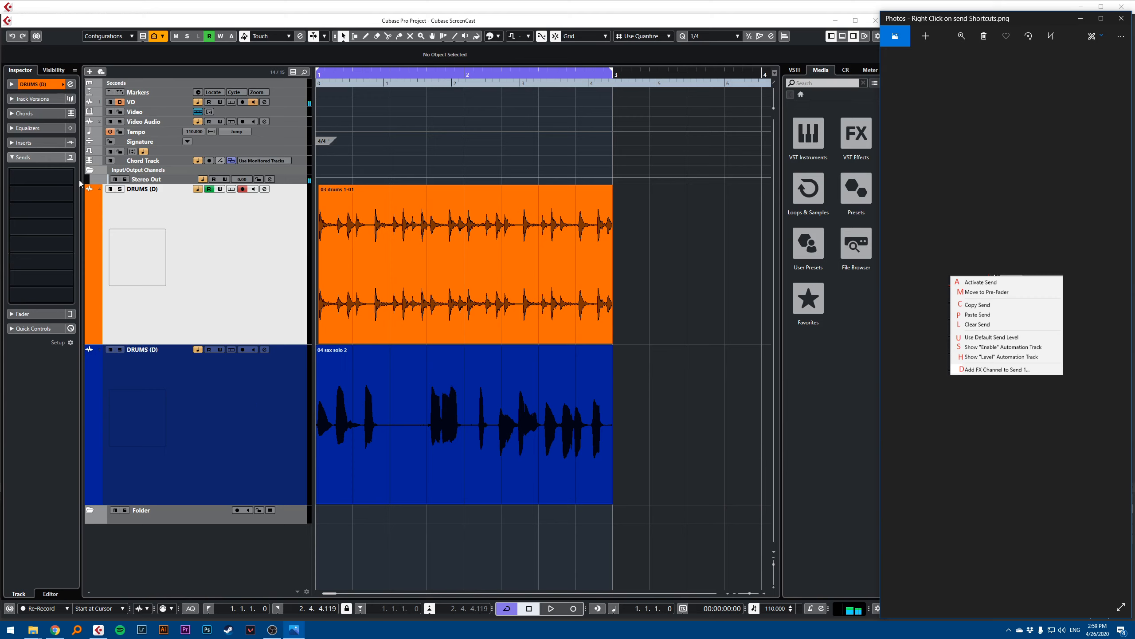
pyautogui.moveTo(26, 195)
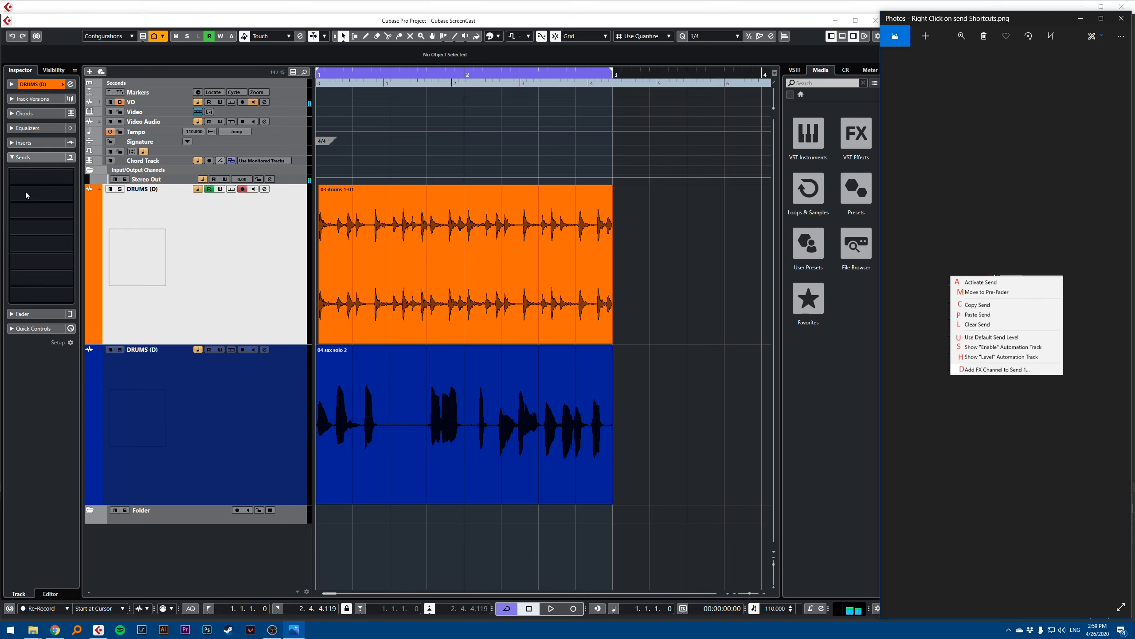
# Step: Add a new FX 1-EchoBoy FX channel to the DRUMS send via the send context menu
pyautogui.click(36, 277)
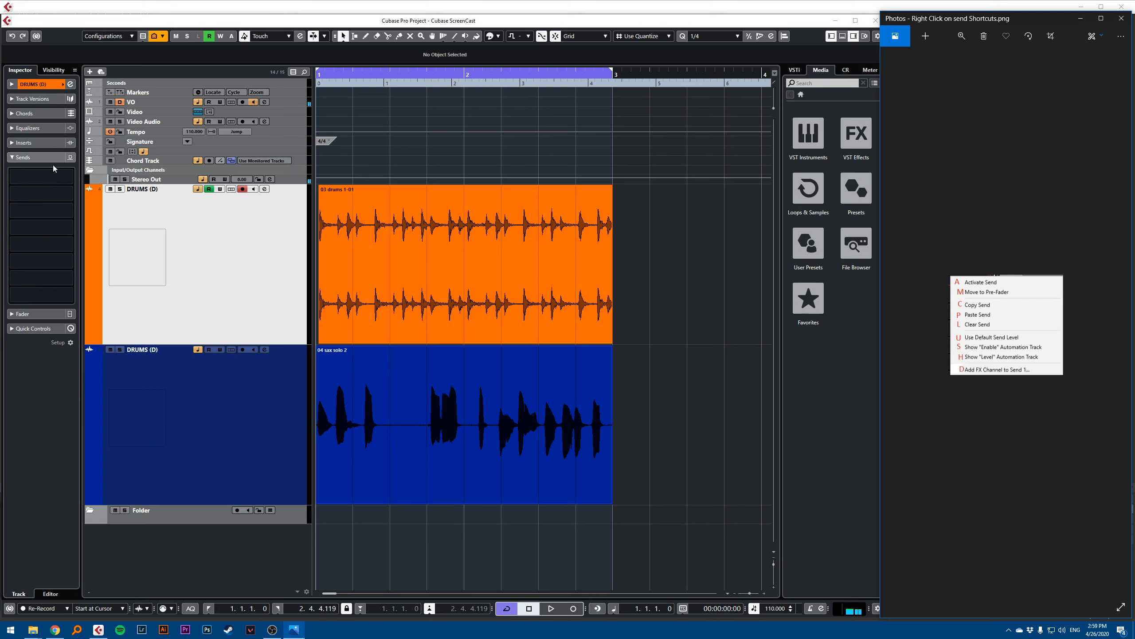
pyautogui.rightClick(39, 171)
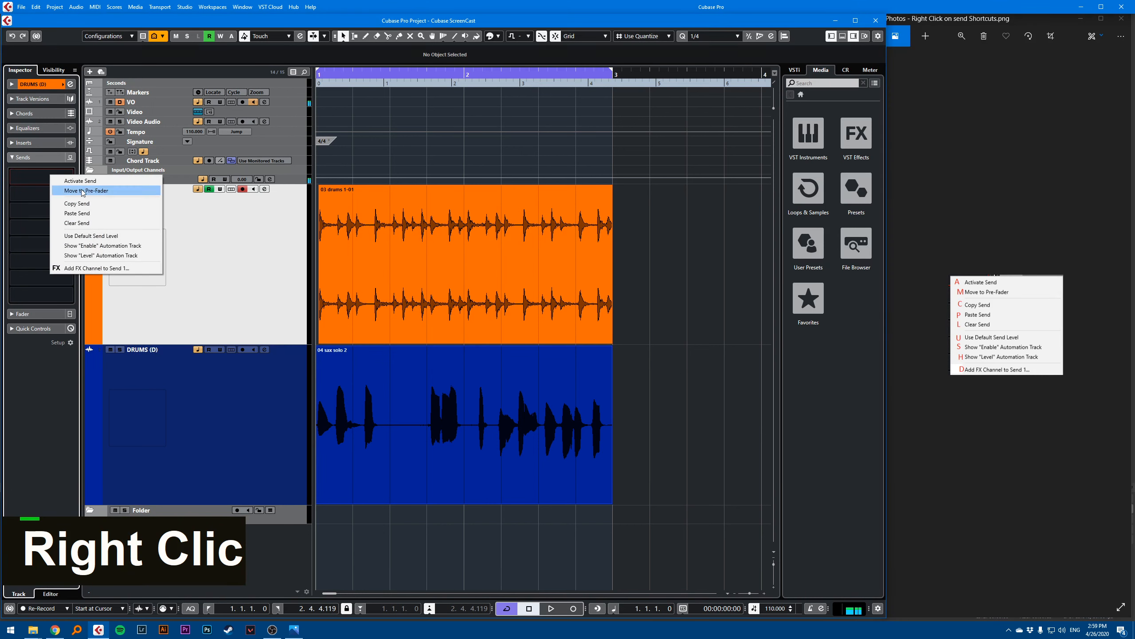
pyautogui.moveTo(80, 181)
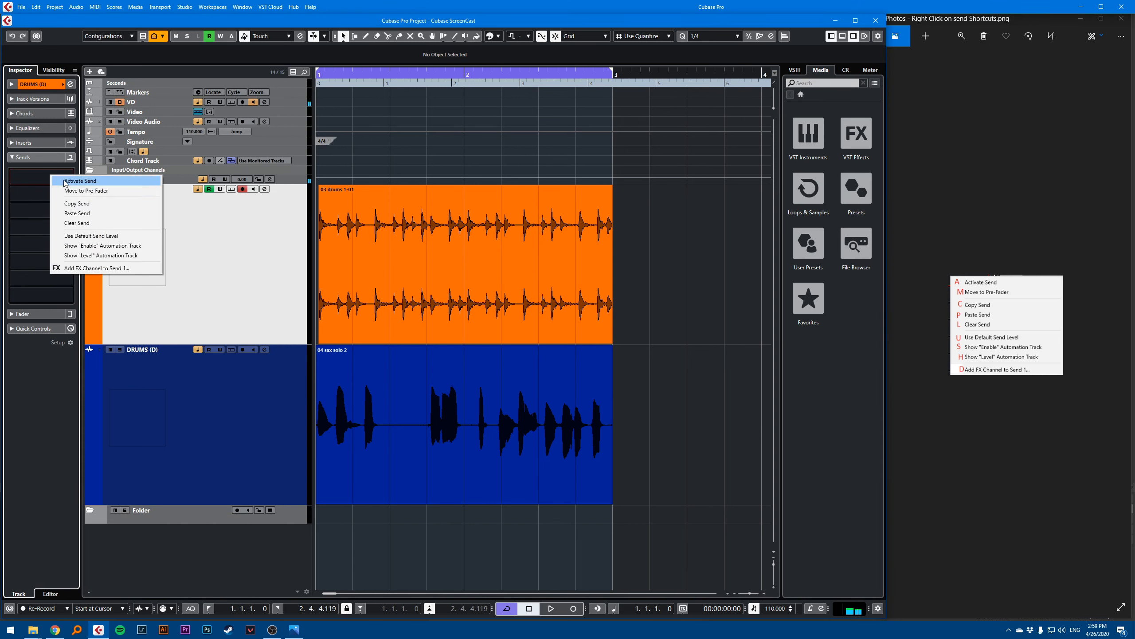
pyautogui.moveTo(556, 293)
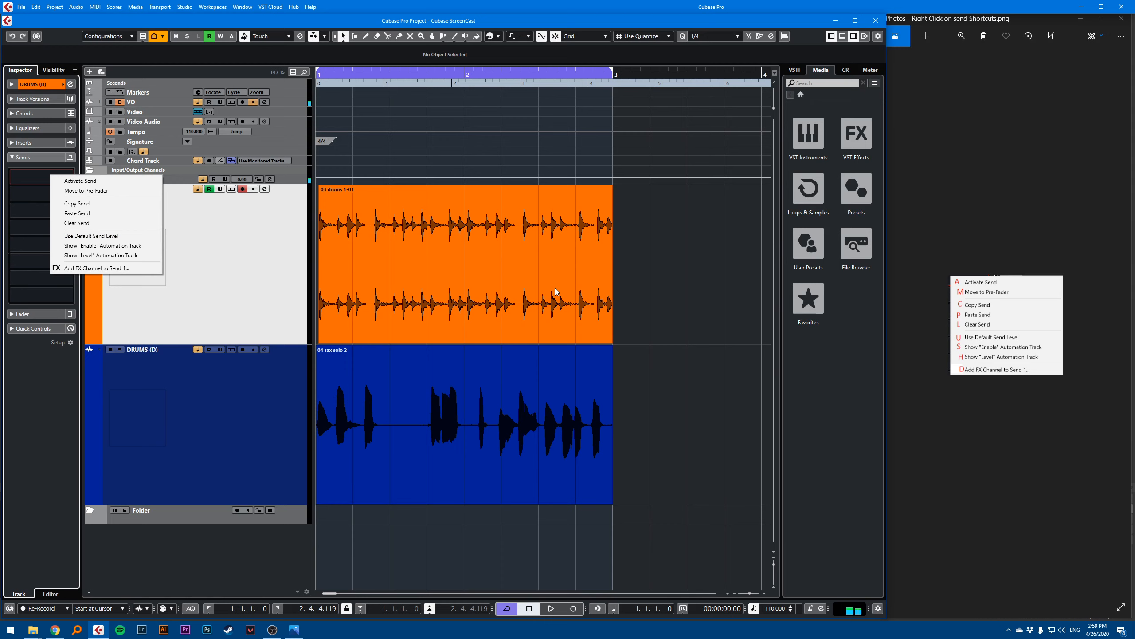
pyautogui.moveTo(983, 363)
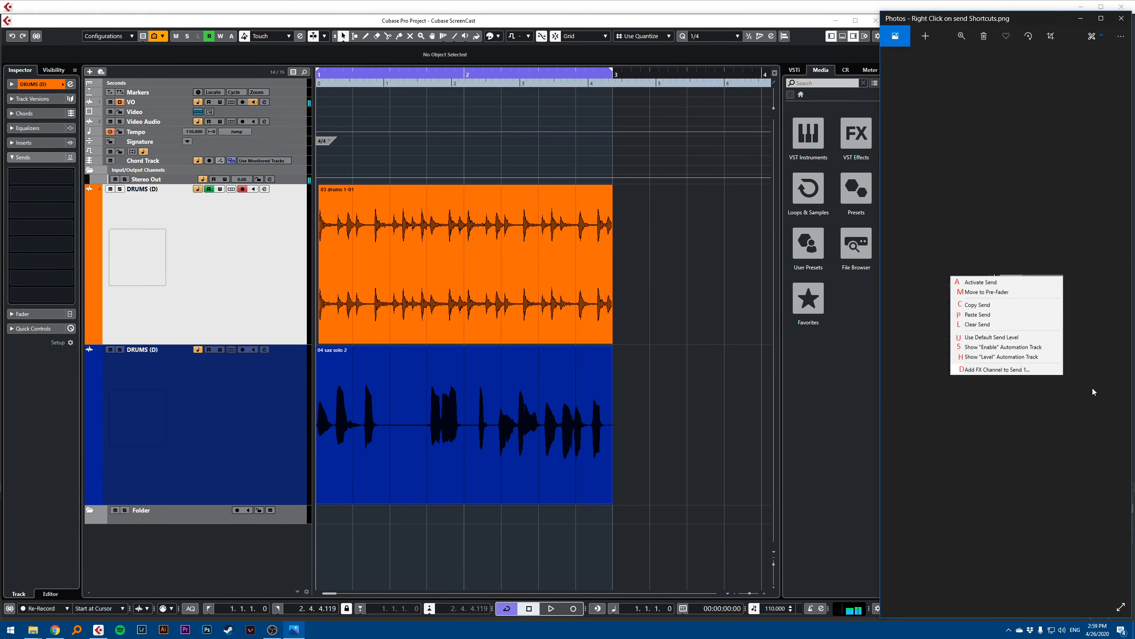
pyautogui.moveTo(996, 320)
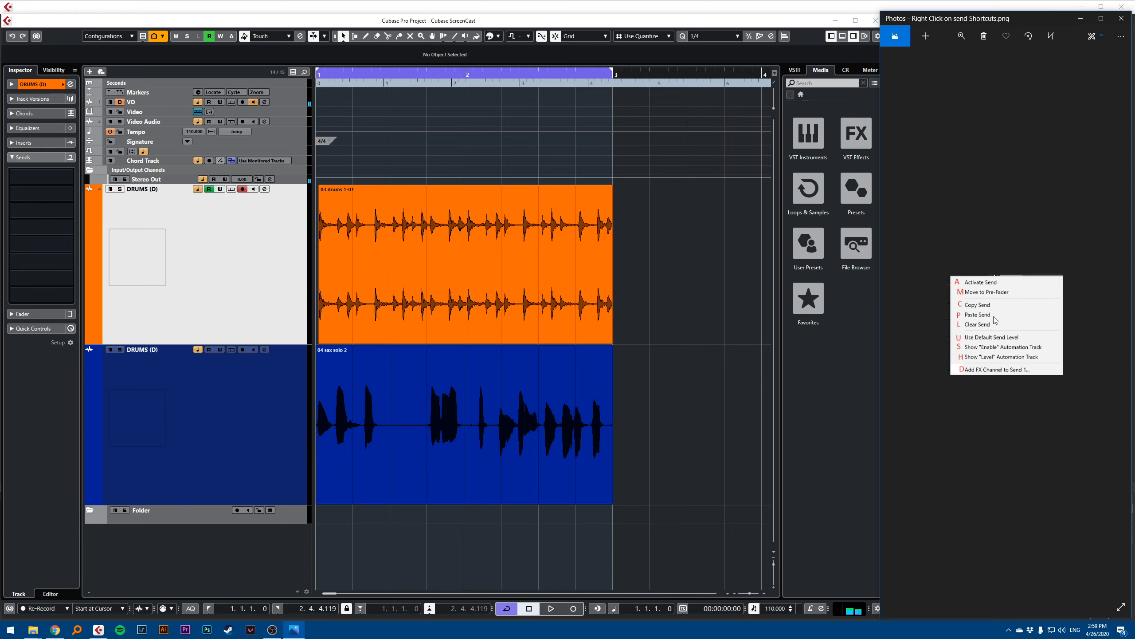
pyautogui.moveTo(1004, 302)
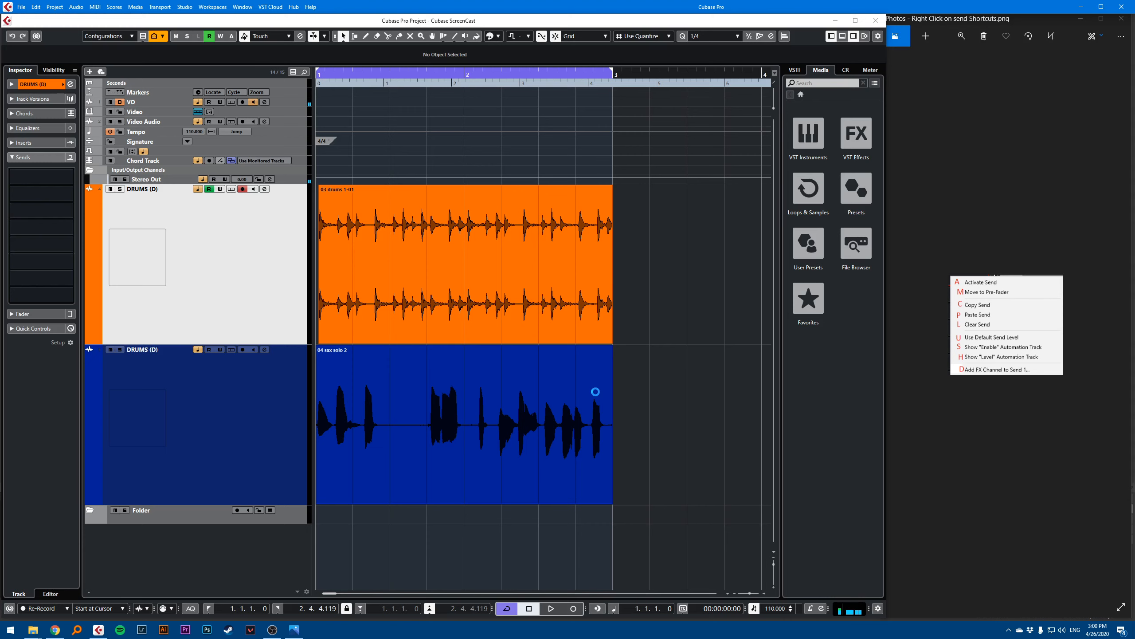
pyautogui.click(997, 369)
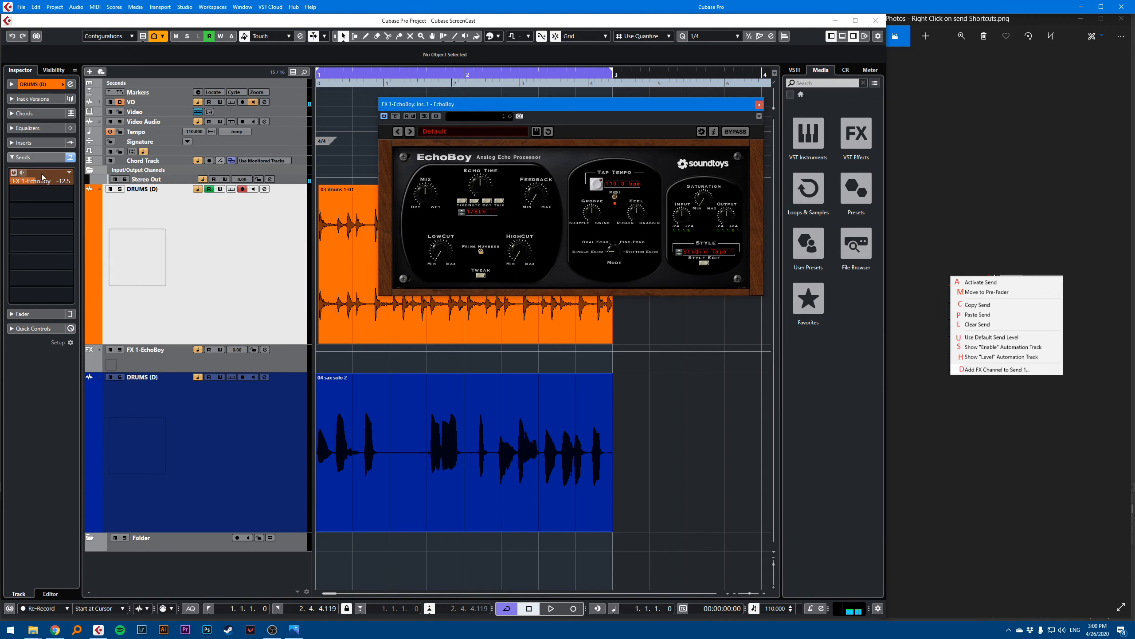
# Step: Show the Level automation track for the EchoBoy send on DRUMS
pyautogui.rightClick(41, 180)
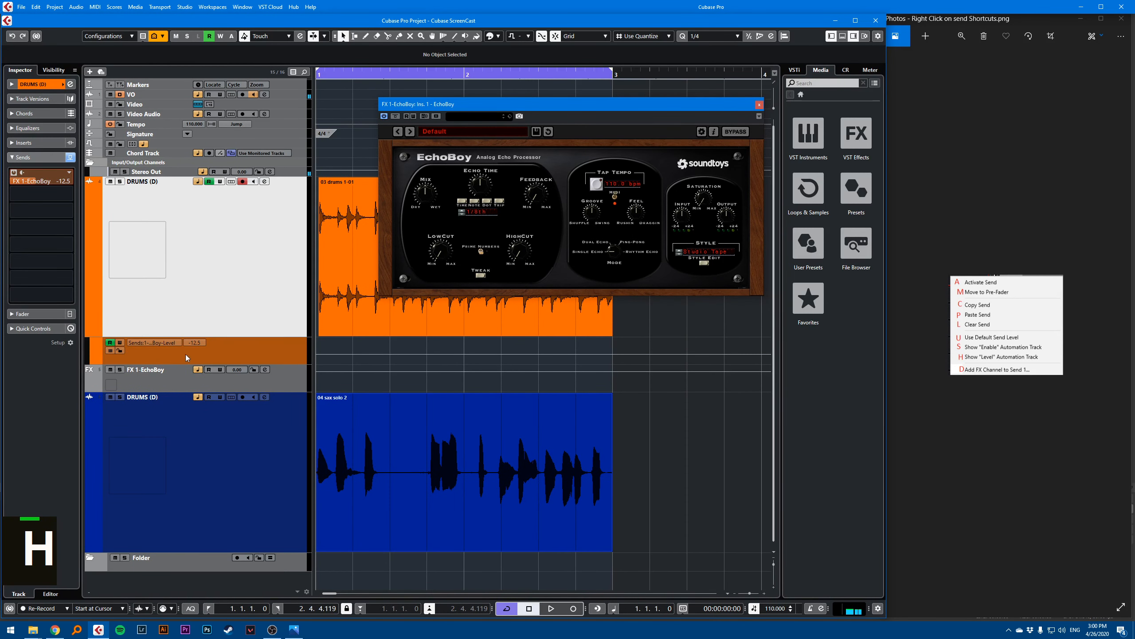
pyautogui.moveTo(258, 352)
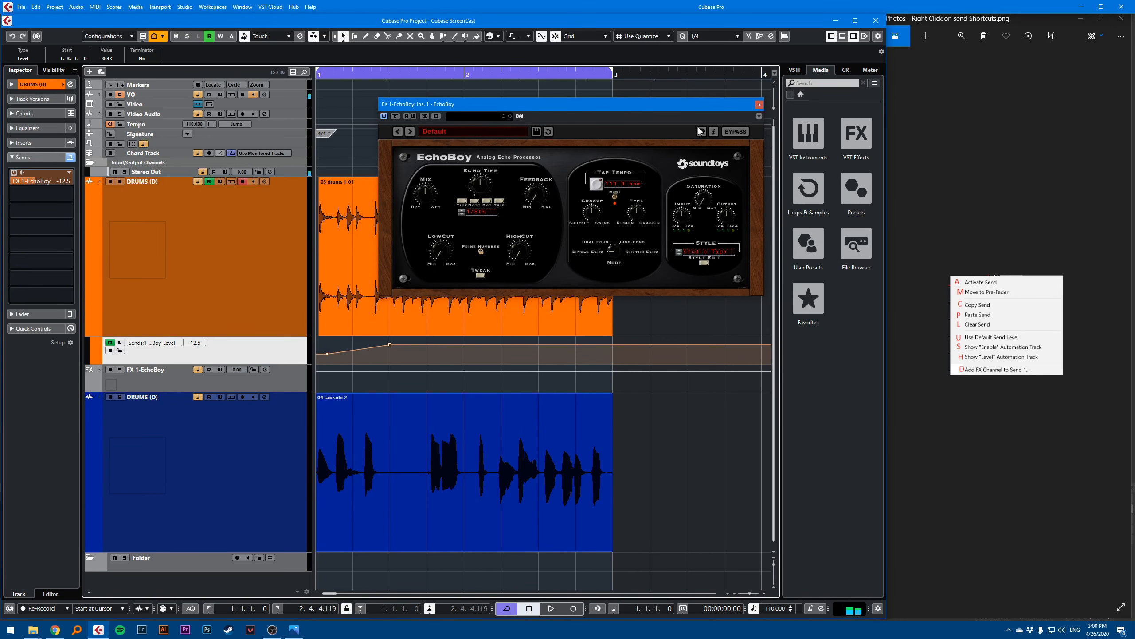
# Step: Bring up the send context menu in the DRUMS Channel Settings Sends section
pyautogui.rightClick(40, 180)
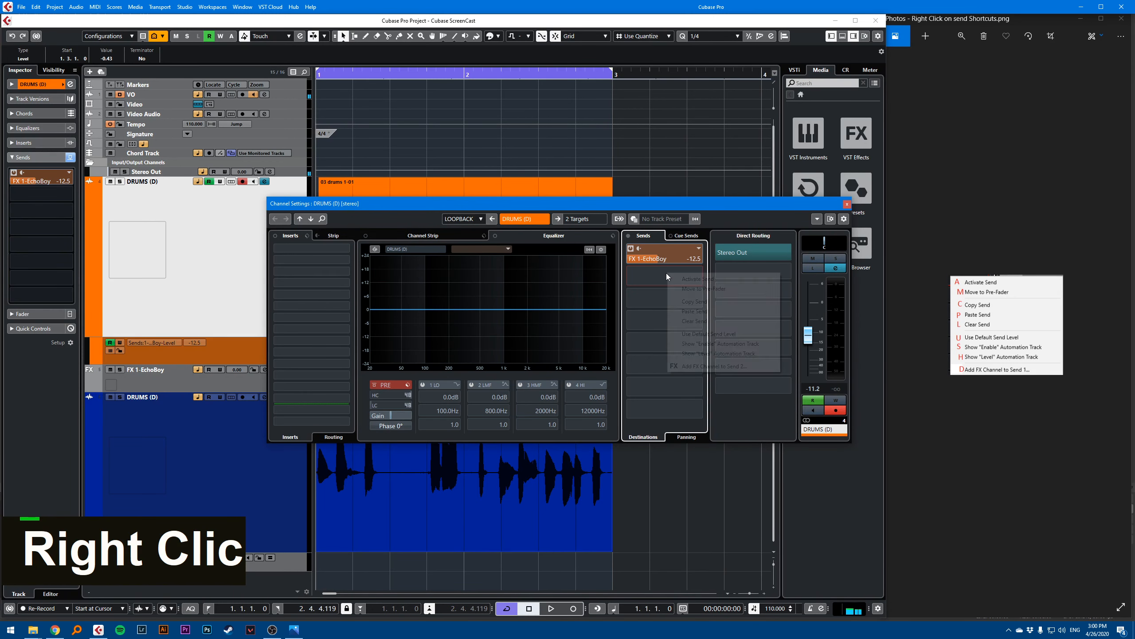
pyautogui.rightClick(652, 319)
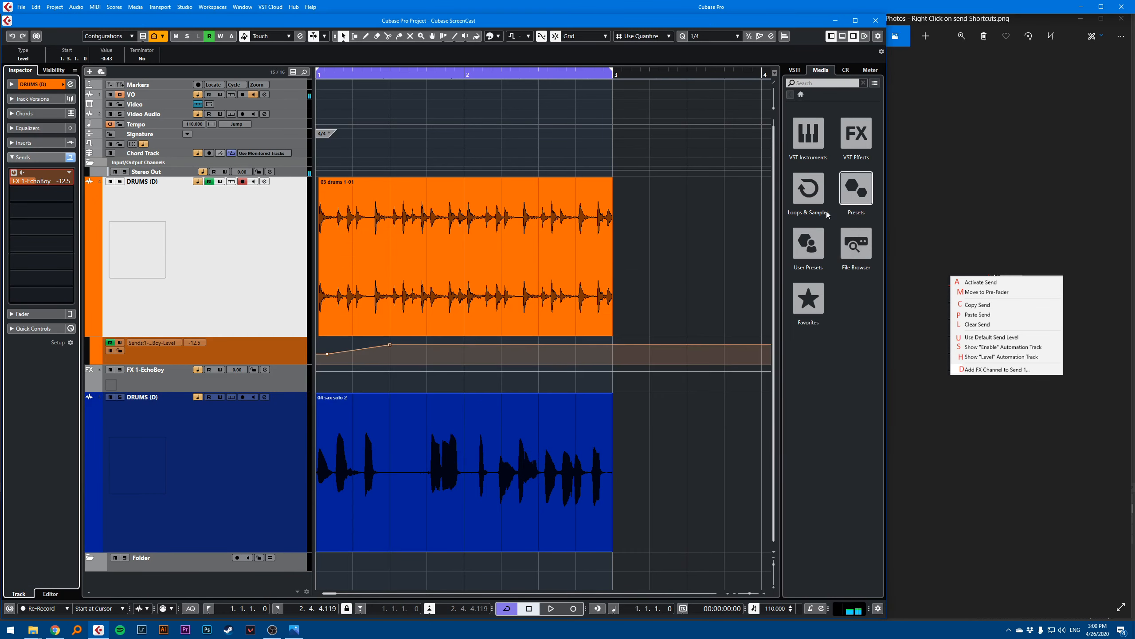
# Step: In the MixConsole (F3), start adding an EchoBoy FX channel to a send slot
pyautogui.press('F3')
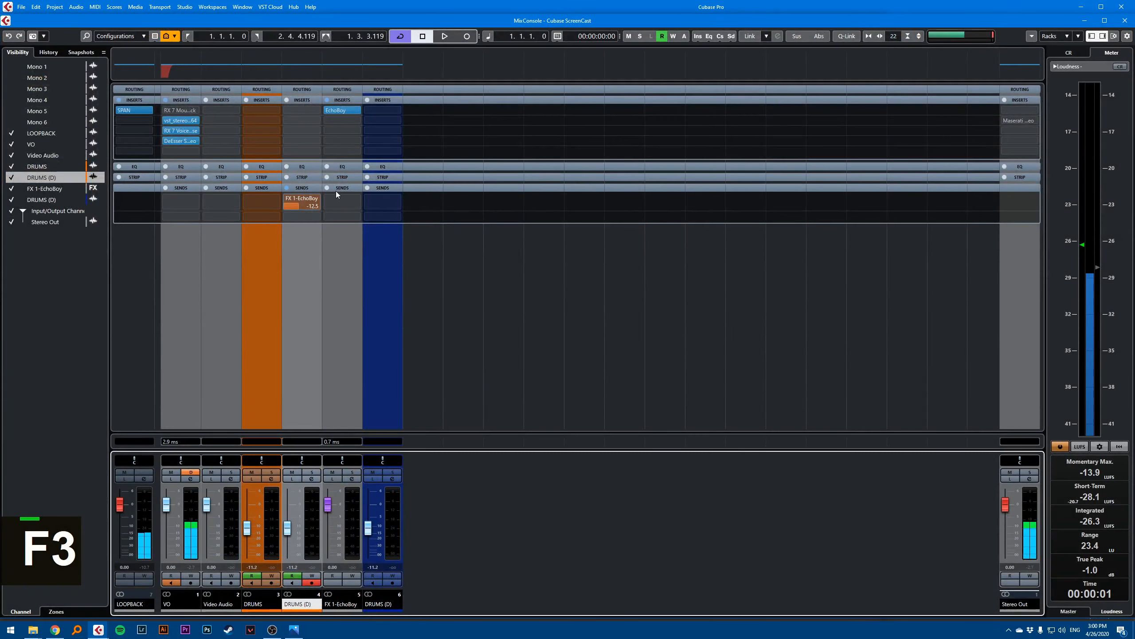
pyautogui.click(341, 201)
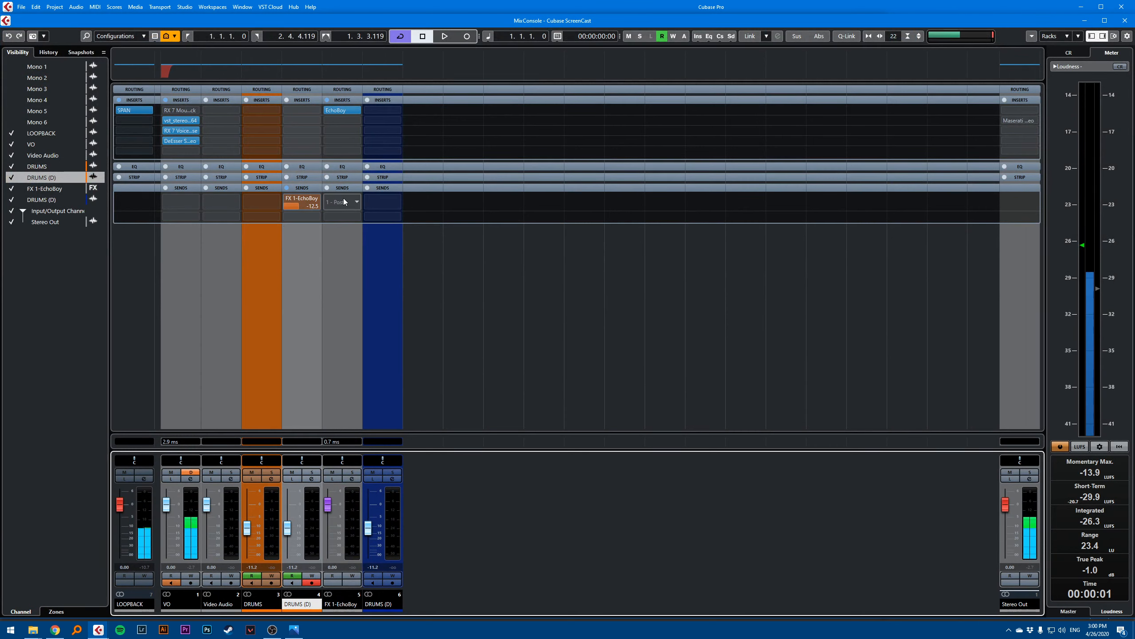
pyautogui.rightClick(301, 201)
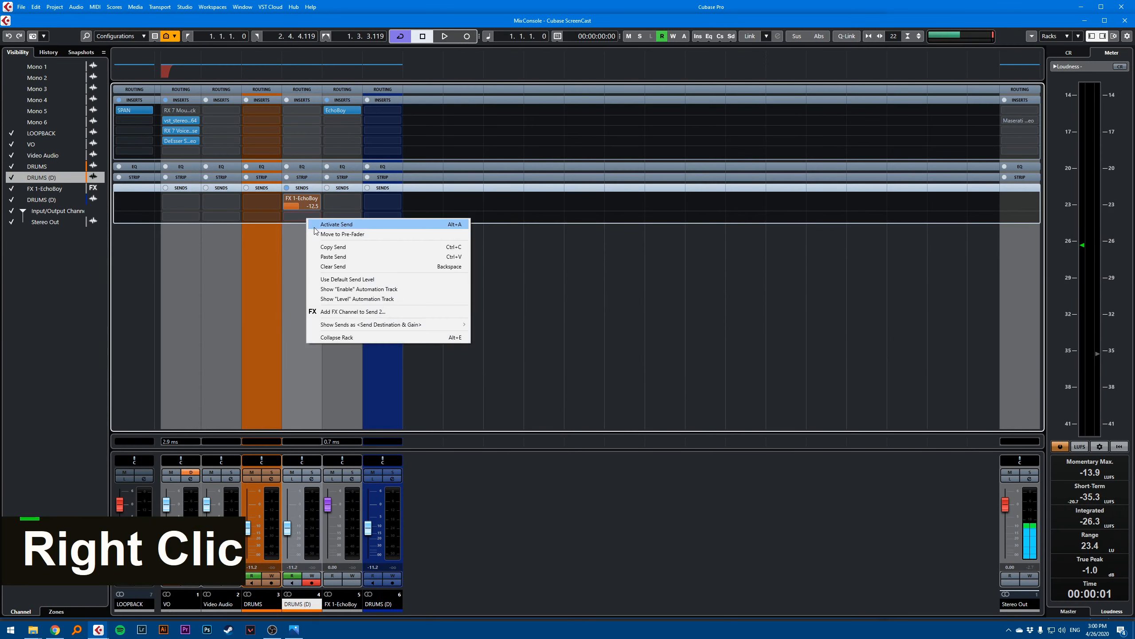
pyautogui.click(350, 311)
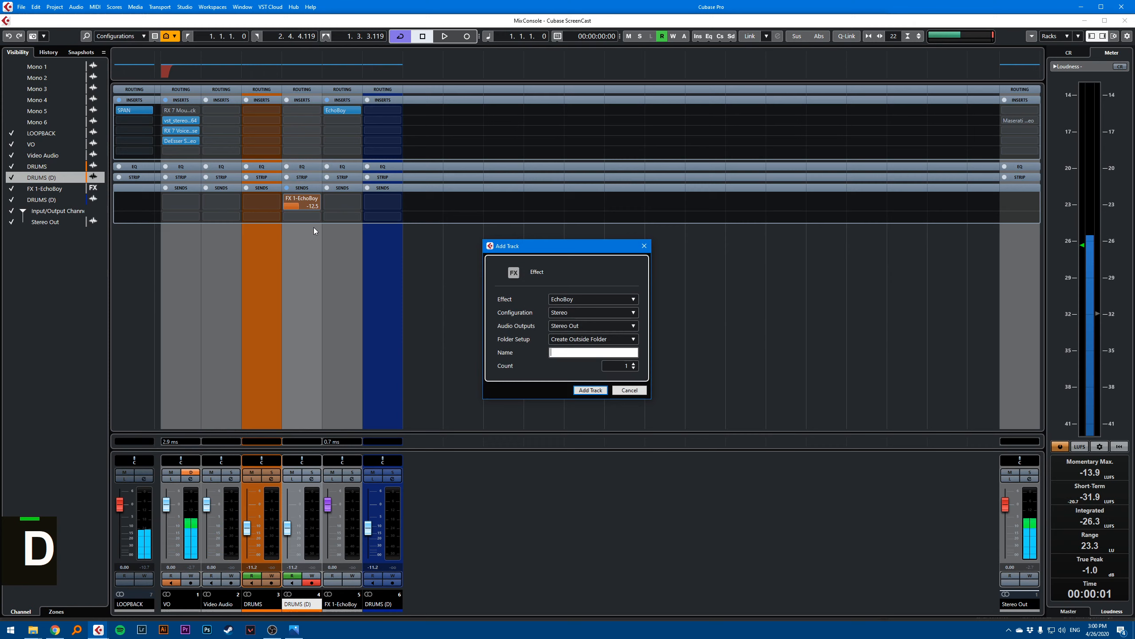